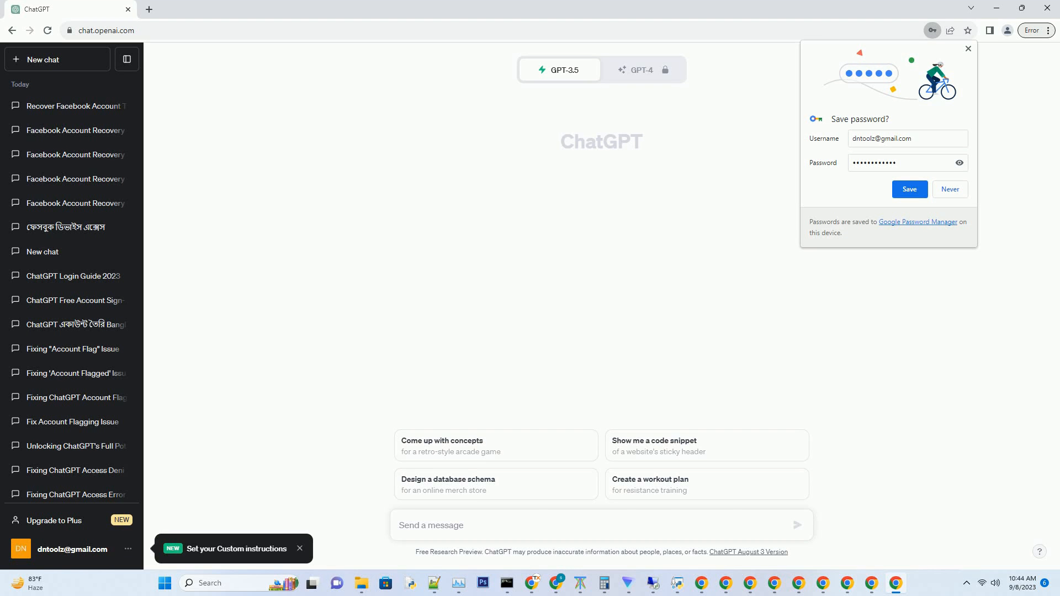
- Ask ChatGPT for an SEO-friendly blog post on 'Facebook Account Recovery 2023 | How to Recover'
{"action": "type", "text": "Create a SEO friendly blog post about Facebook Account Recovery 2023 | How to Recover Facebook Account without Number Use active voice. Write over 2000 words. Add very creative title for each sub heading. Ensure there are a minimum of 7 subheading without mentioning subheading."}
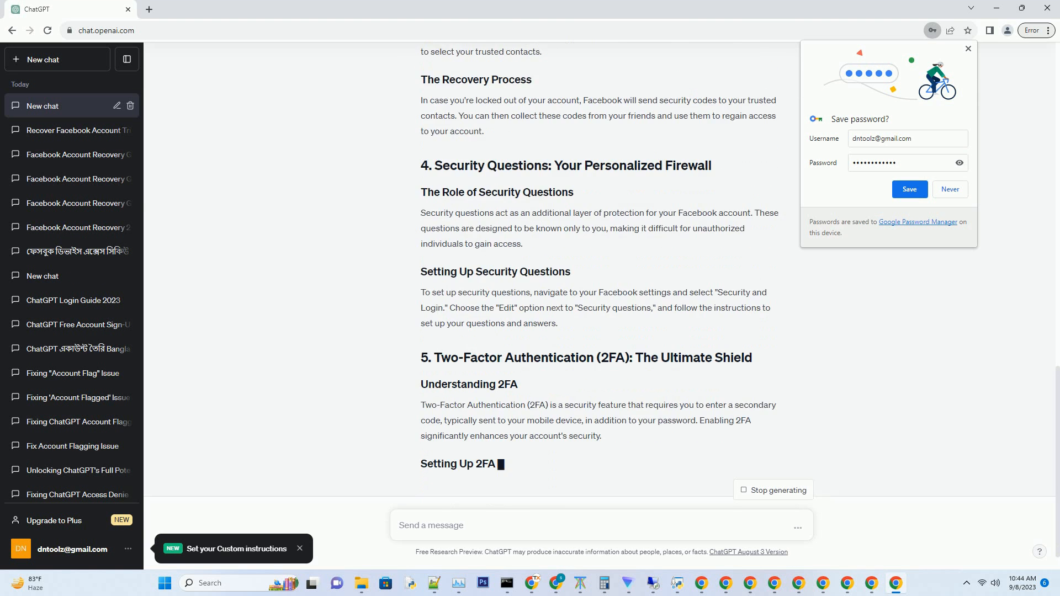
- Scroll down through the article as it finishes with conclusion and additional resources
{"action": "scroll", "scroll_direction": "down", "scroll_amount": 3}
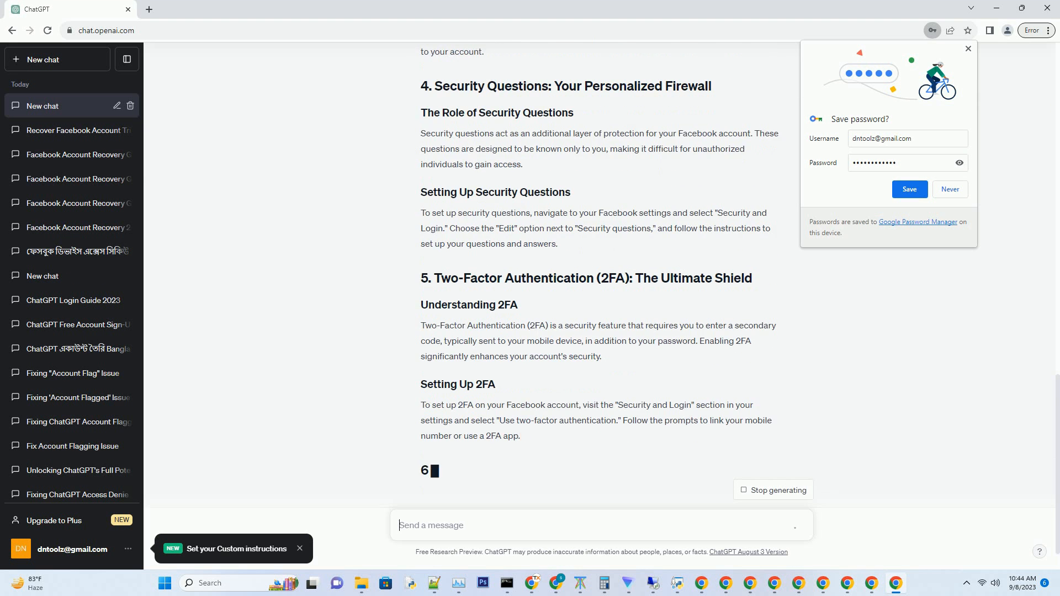
{"action": "scroll", "scroll_direction": "down", "scroll_amount": 3}
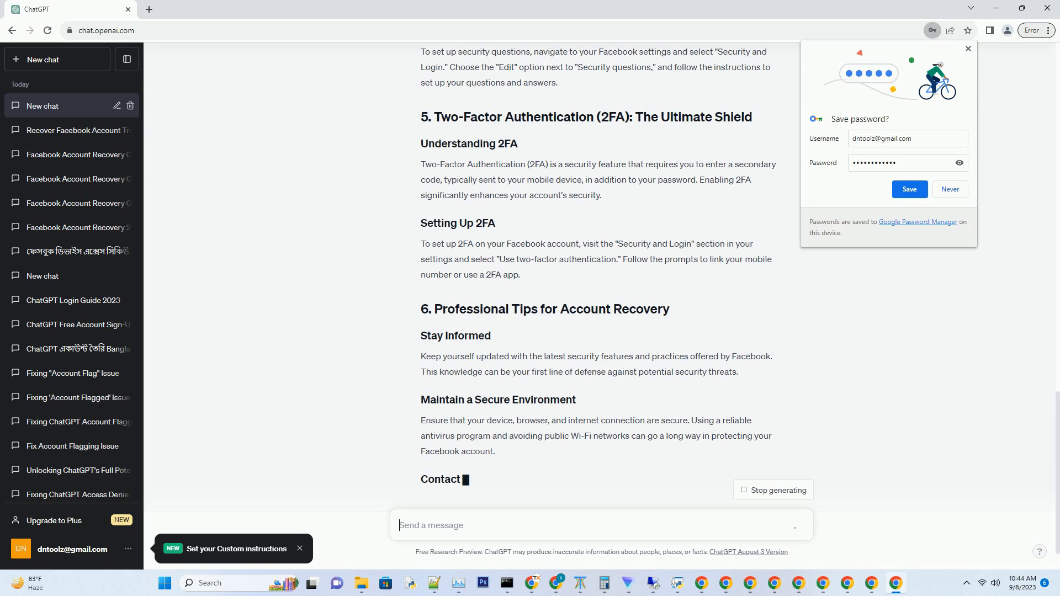
{"action": "scroll", "scroll_direction": "down", "scroll_amount": 3}
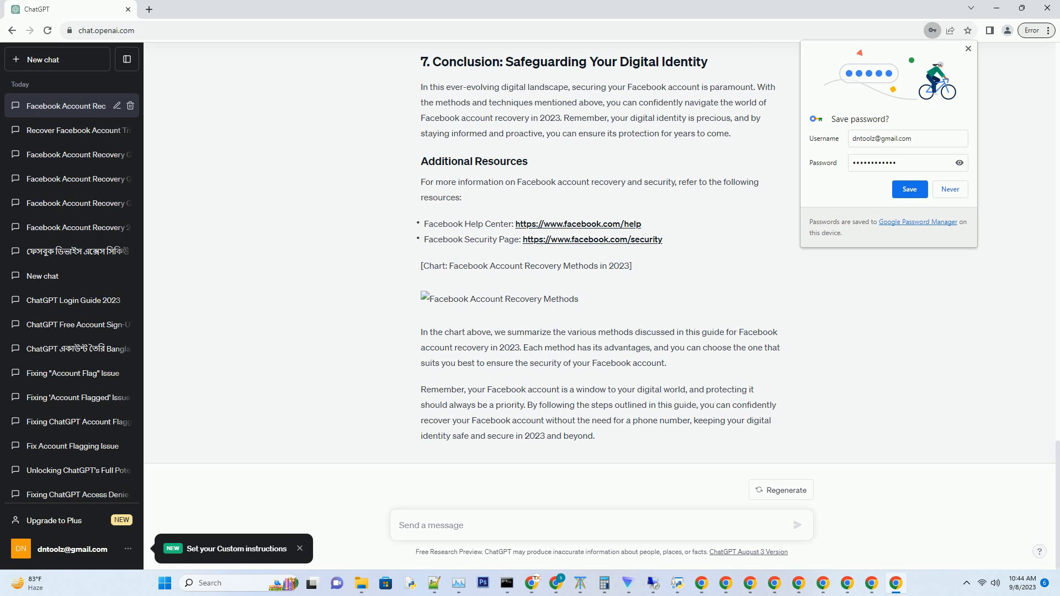
{"action": "left_click", "coordinate": [431, 525]}
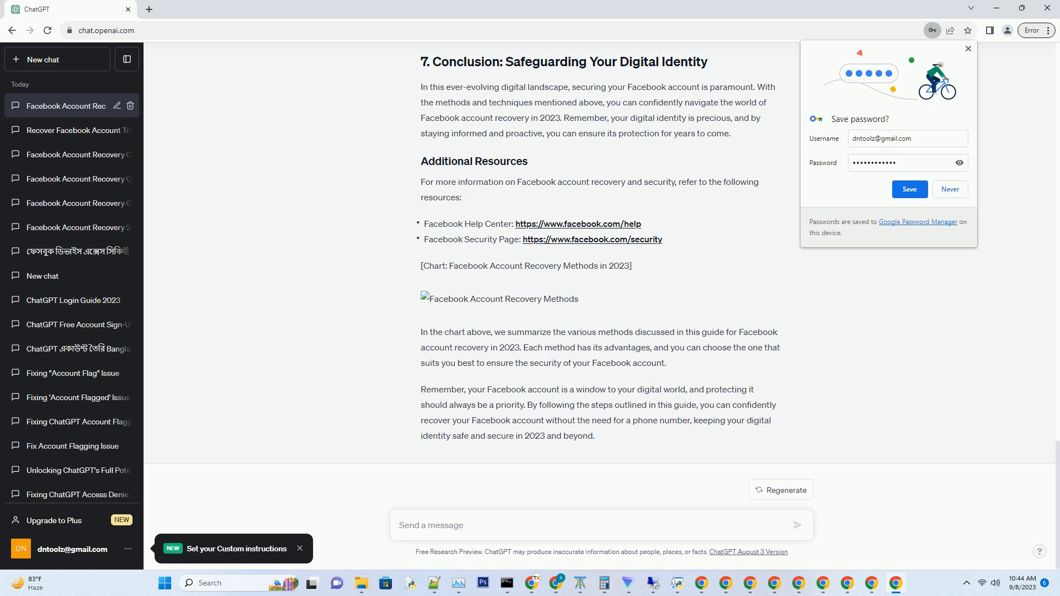
{"action": "left_click", "coordinate": [431, 525]}
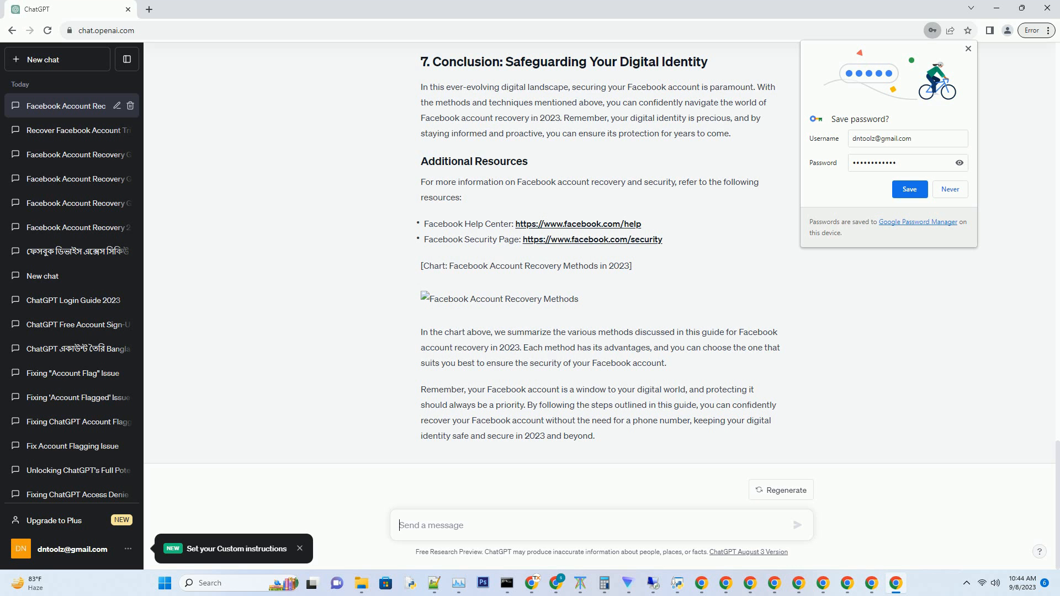
{"action": "left_click", "coordinate": [430, 525]}
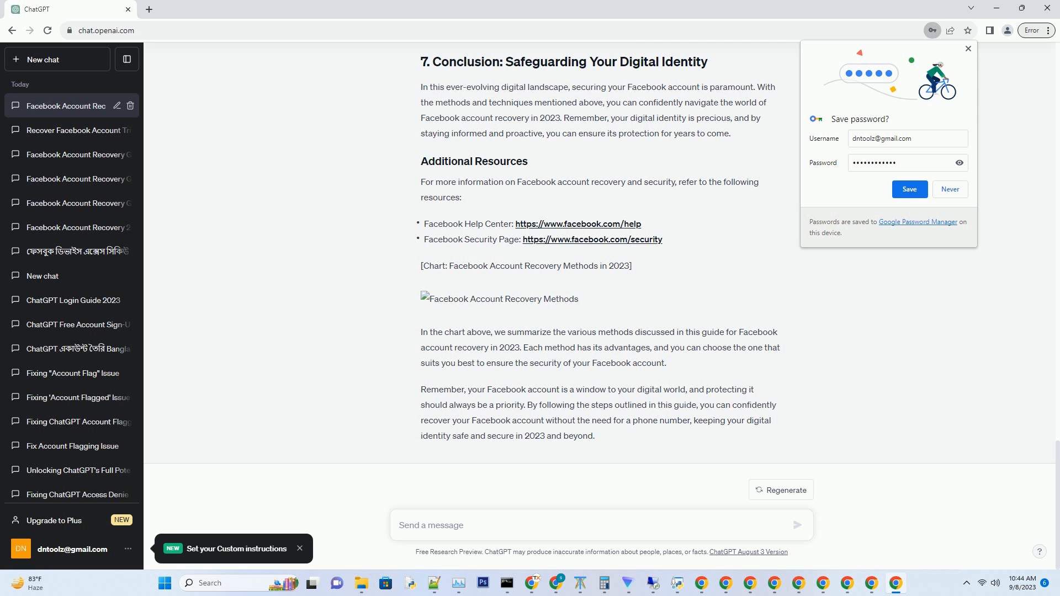
{"action": "left_click", "coordinate": [439, 524]}
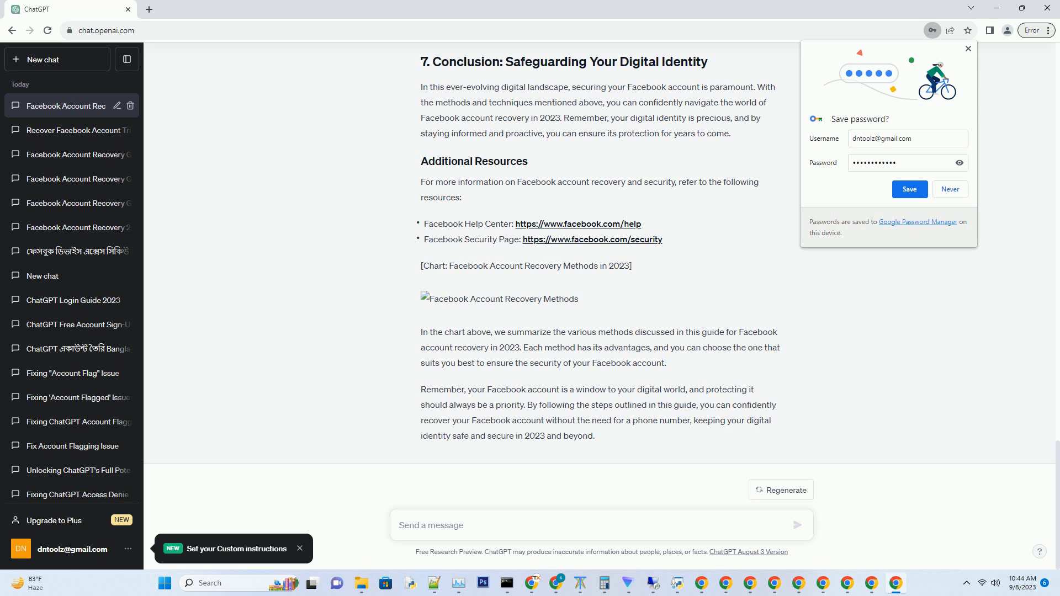
{"action": "left_click", "coordinate": [398, 525]}
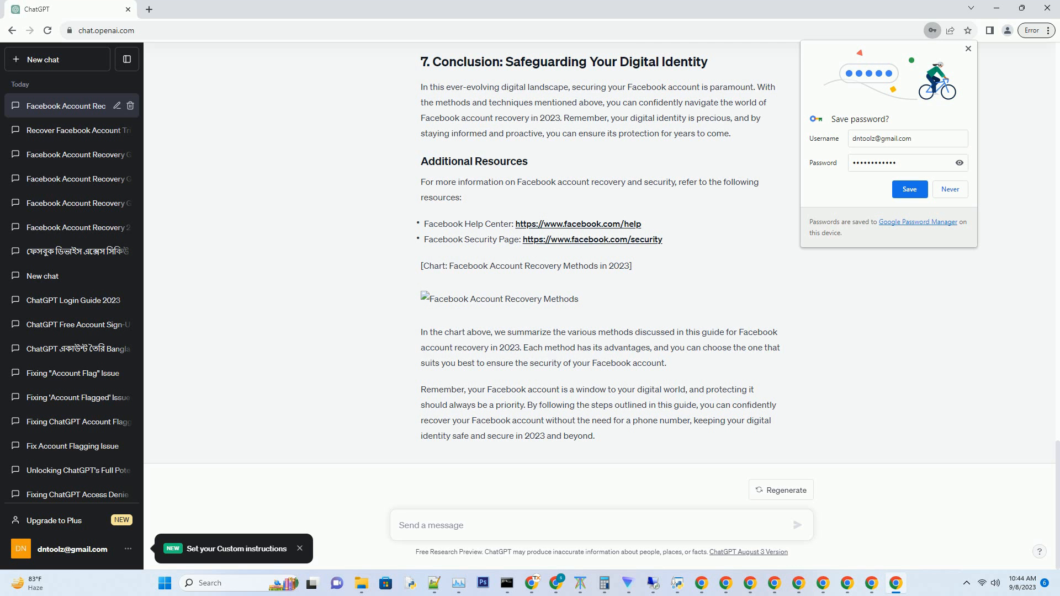
{"action": "left_click", "coordinate": [397, 525]}
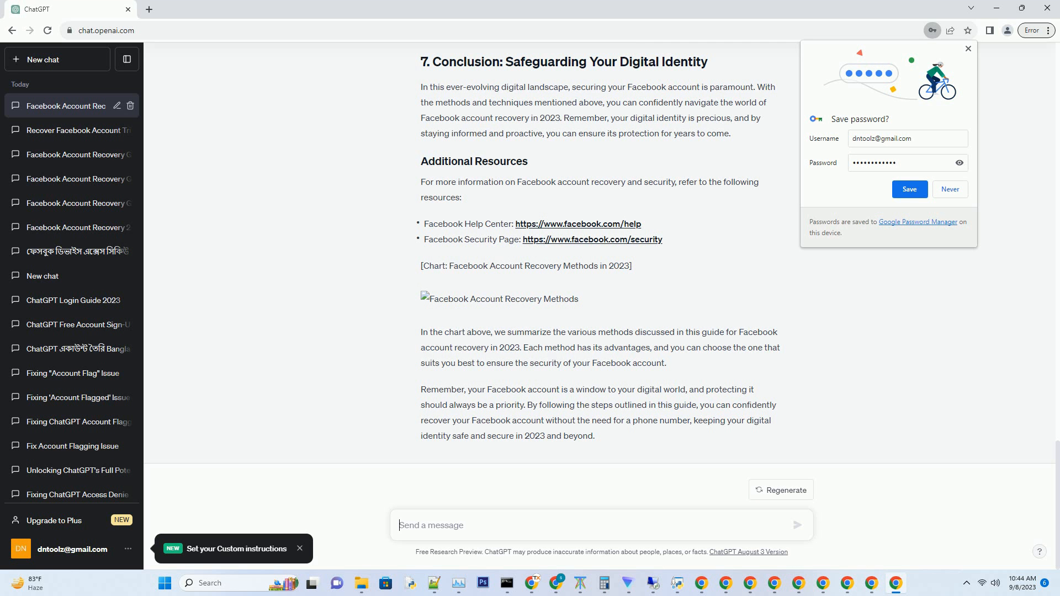